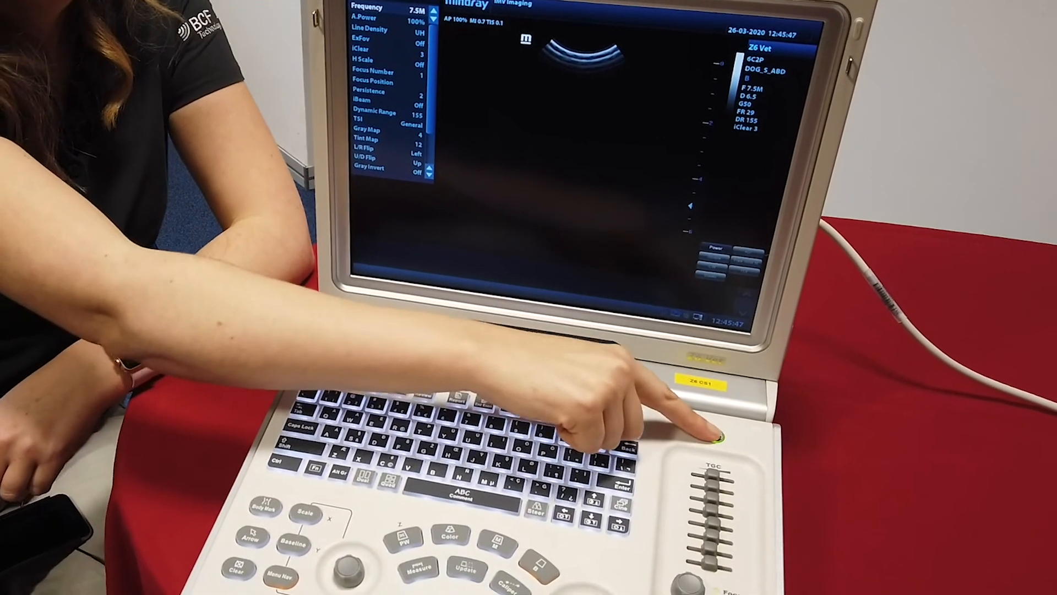
# - Power off the machine via the power button and choose Shutdown in the dialog
pyautogui.click(714, 435)
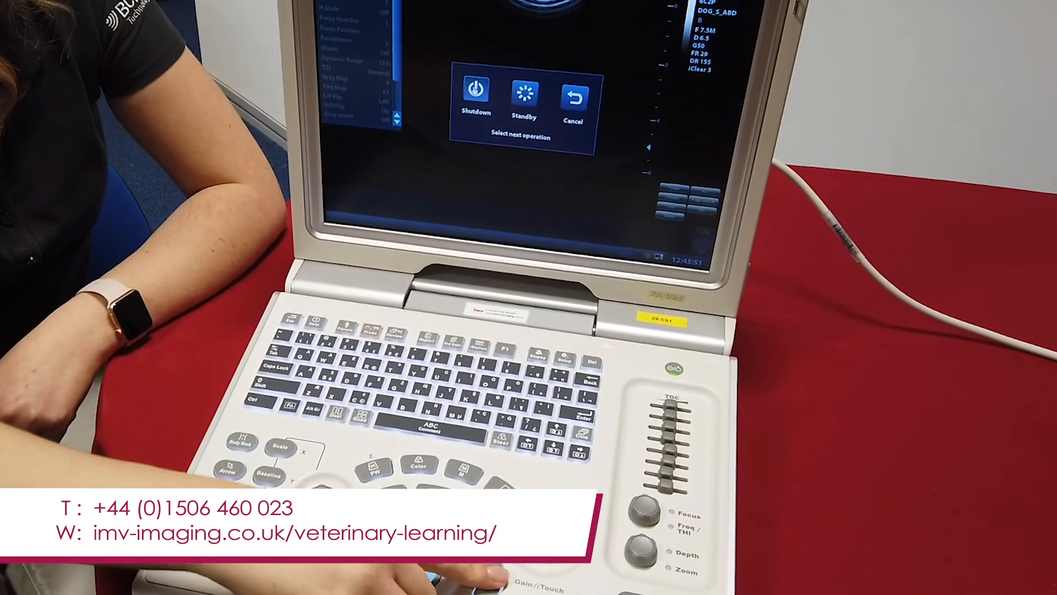
pyautogui.click(476, 88)
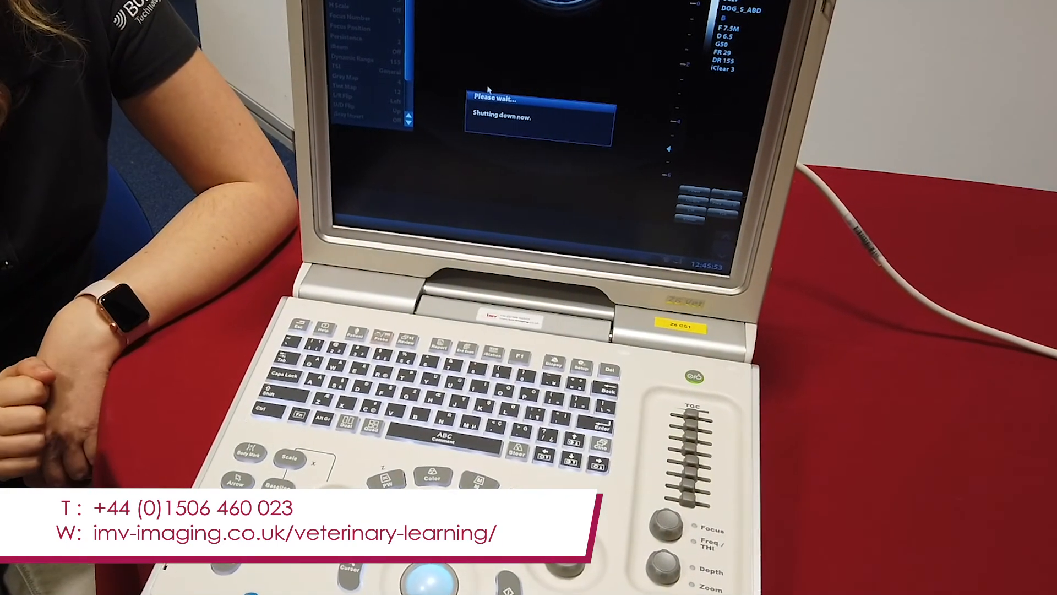